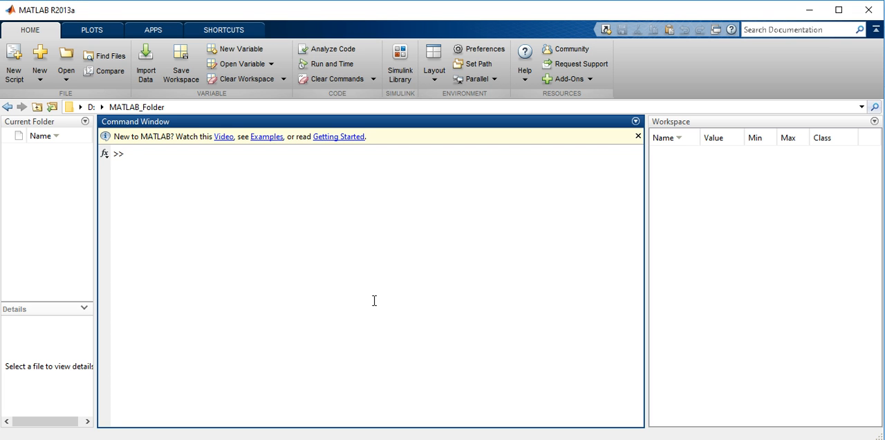
# Enter x=(0:360)*pi/180; at the prompt, defining 0–360 degrees in radians, without running it
pyautogui.write('x')
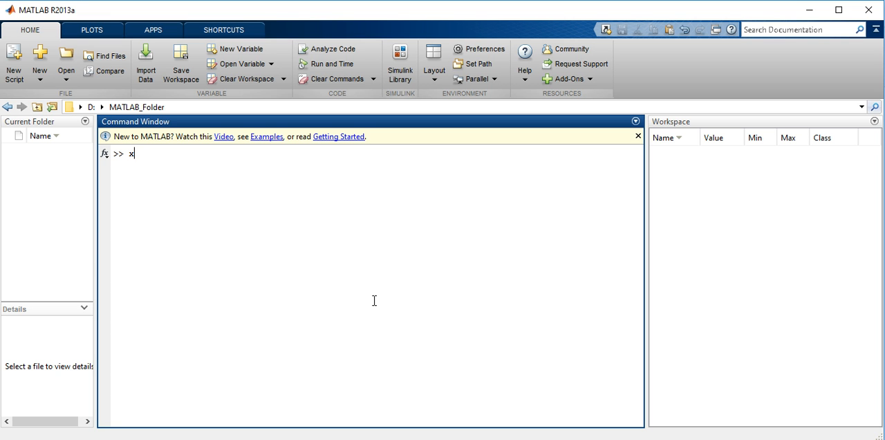
pyautogui.write('=')
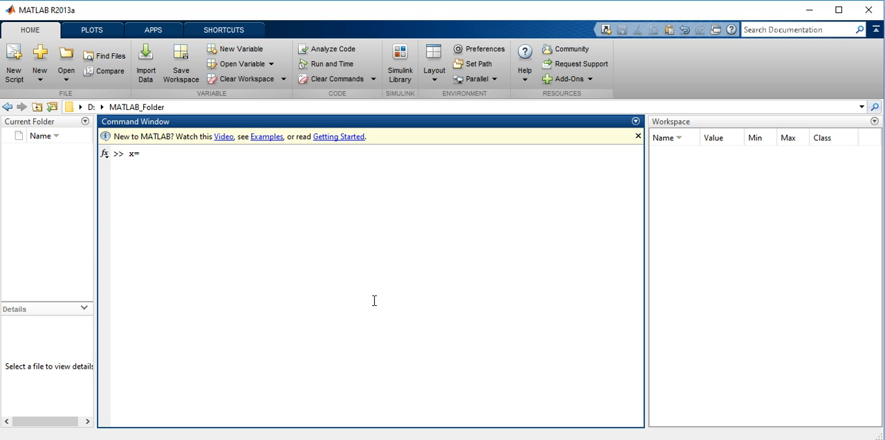
pyautogui.write('(0')
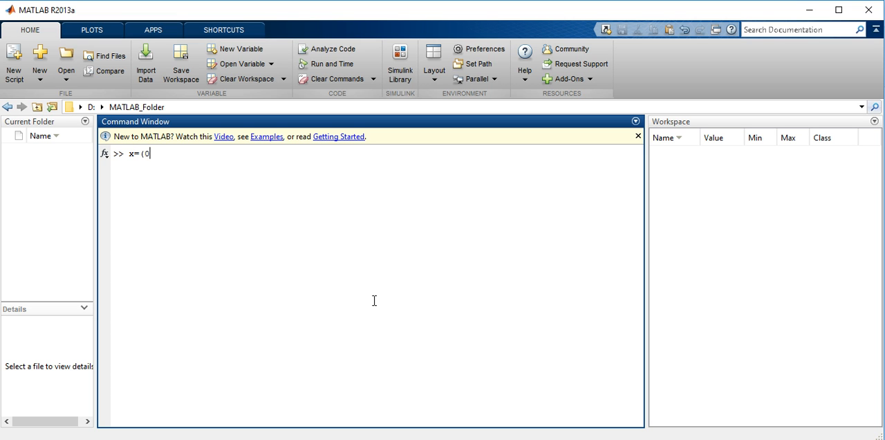
pyautogui.write(':3')
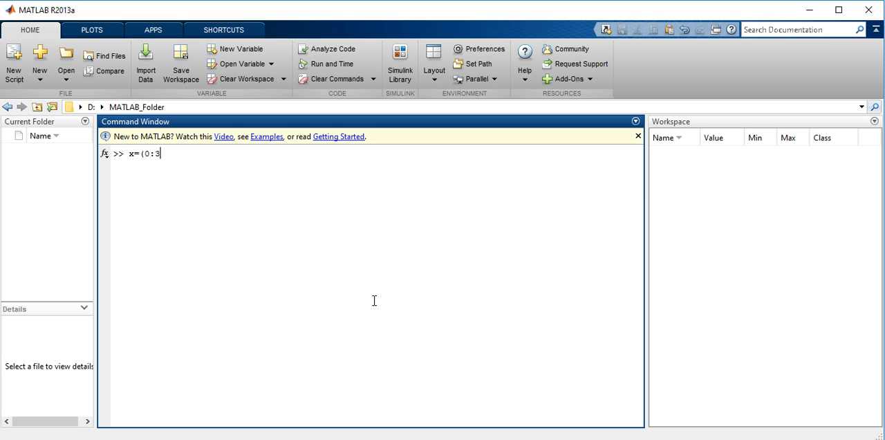
pyautogui.write('60)*pi')
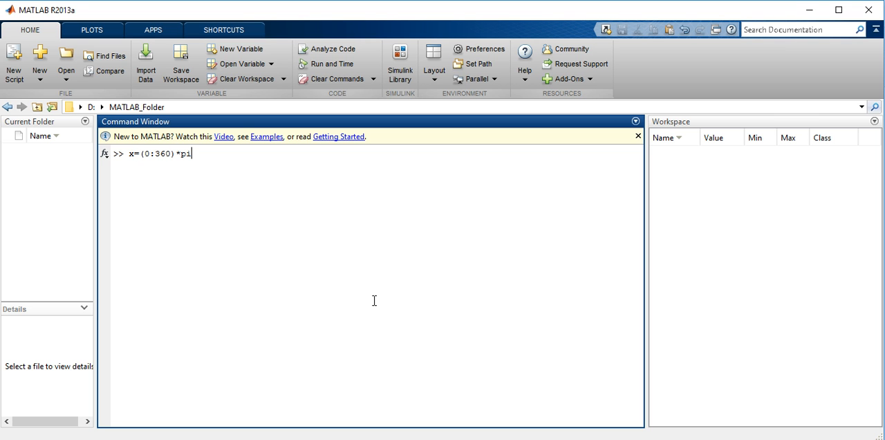
pyautogui.write('/1')
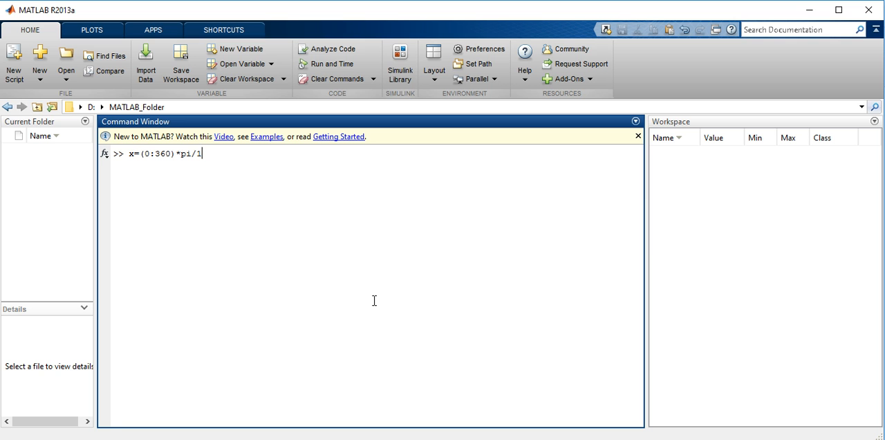
pyautogui.write('80;')
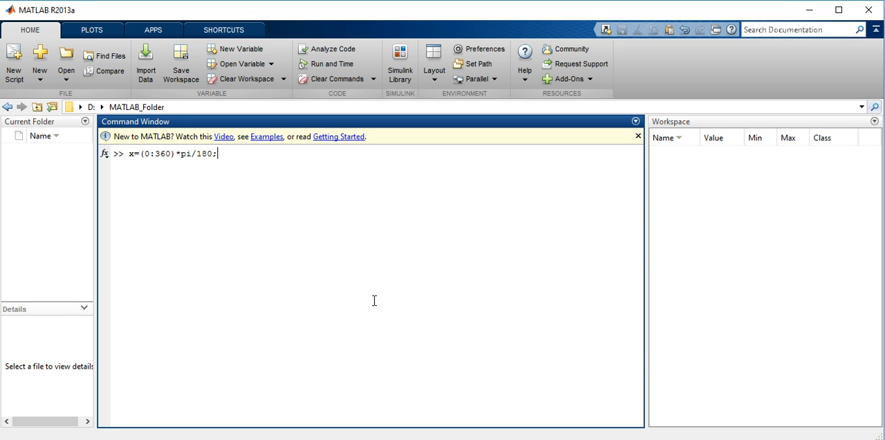
pyautogui.moveTo(345, 289)
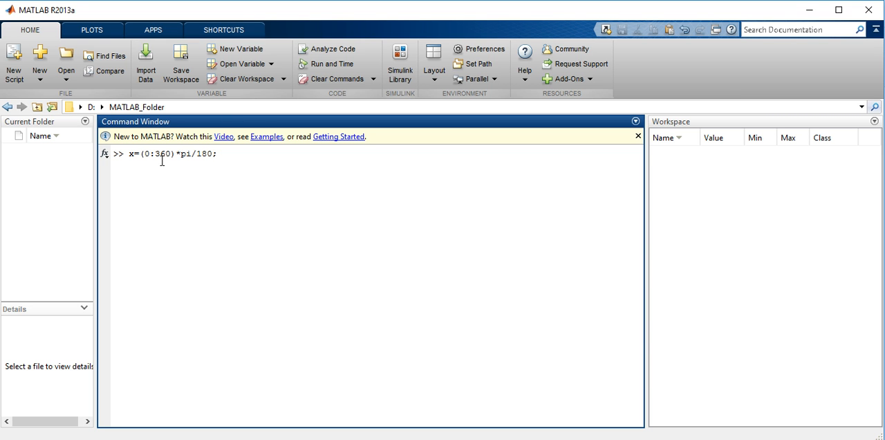
pyautogui.moveTo(193, 154)
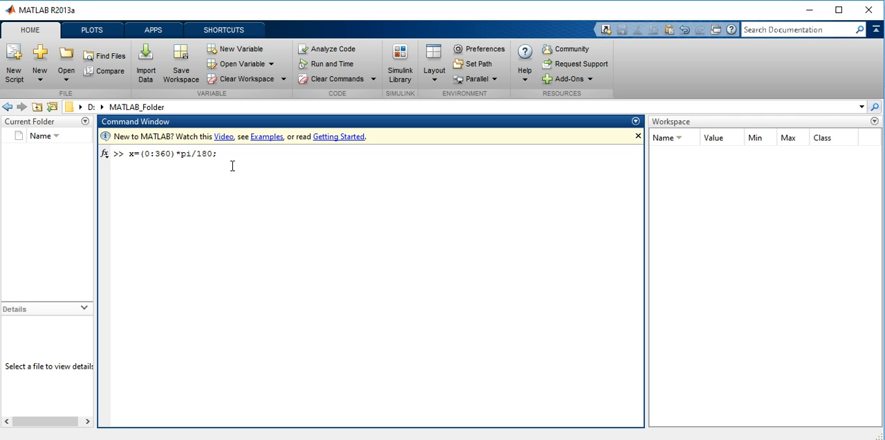
# Run the x assignment, define y=sin(x);, and begin a plot command
pyautogui.press('enter')
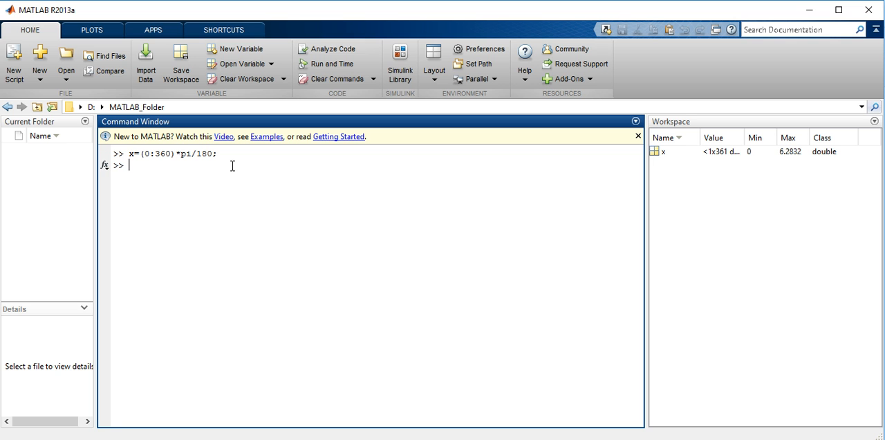
pyautogui.write('y=sin(x);')
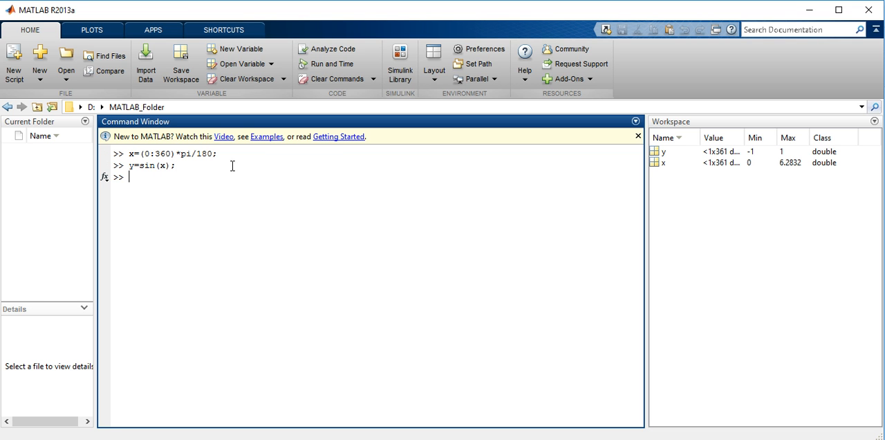
pyautogui.write('plot(')
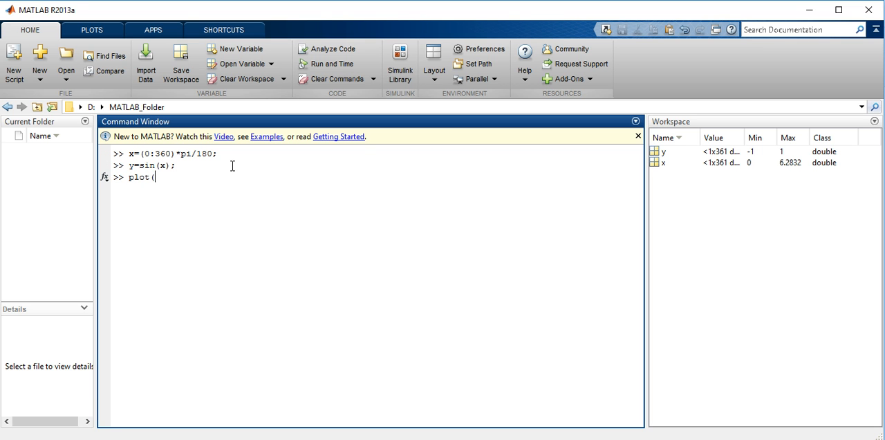
# Run plot(x,y) to draw one sine cycle, then close the figure
pyautogui.write('x,y)')
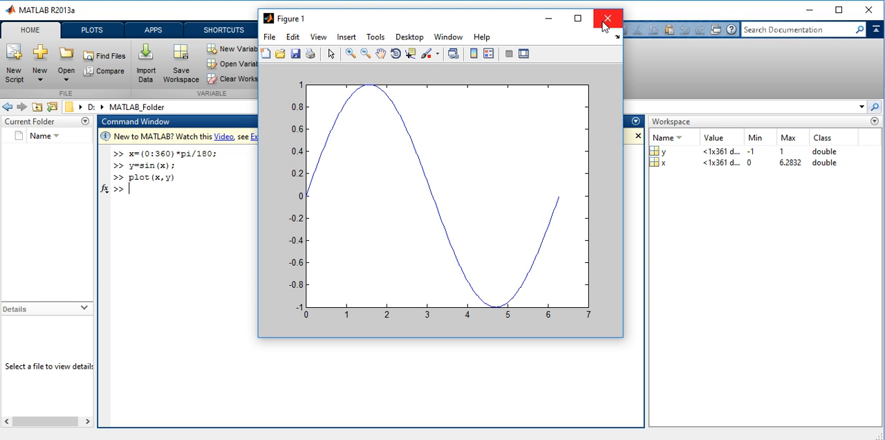
pyautogui.click(607, 18)
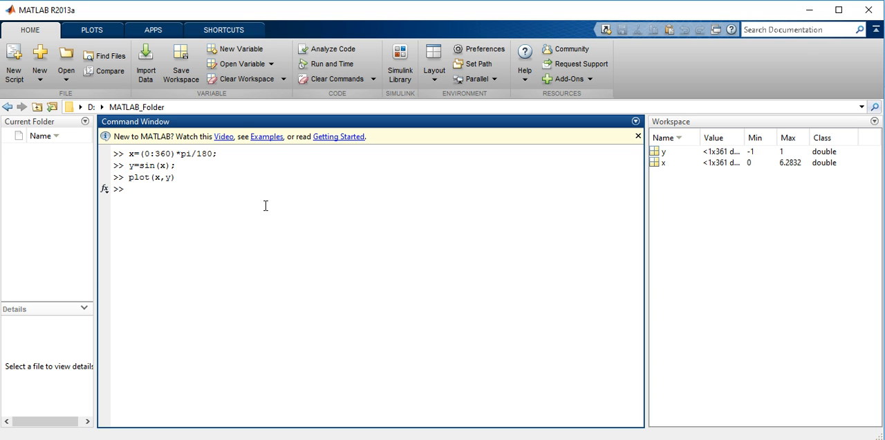
# Run plot(x,sin(x)) to plot sine directly without the y variable
pyautogui.write('plot(x,y')
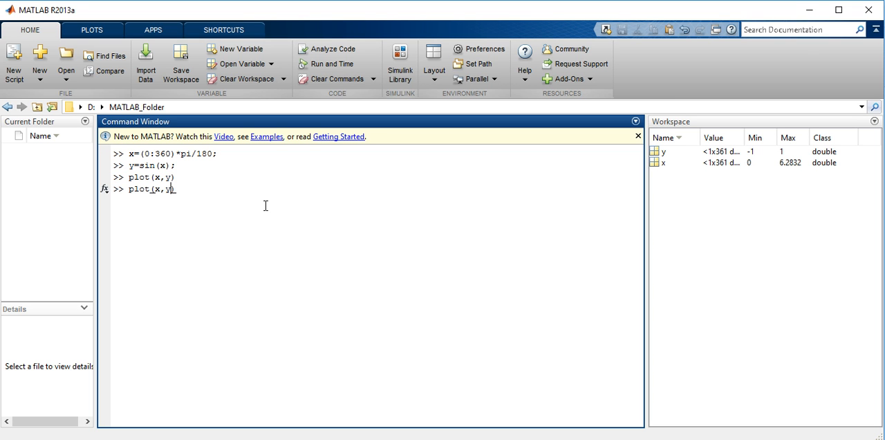
pyautogui.write('sin')
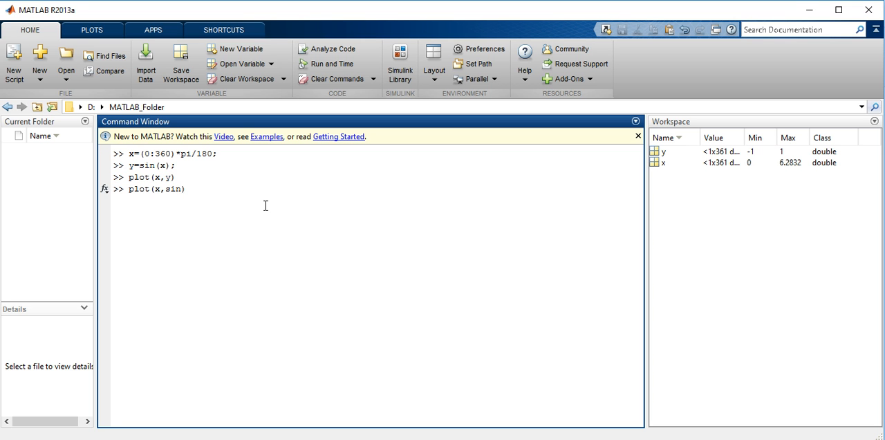
pyautogui.write('(x))')
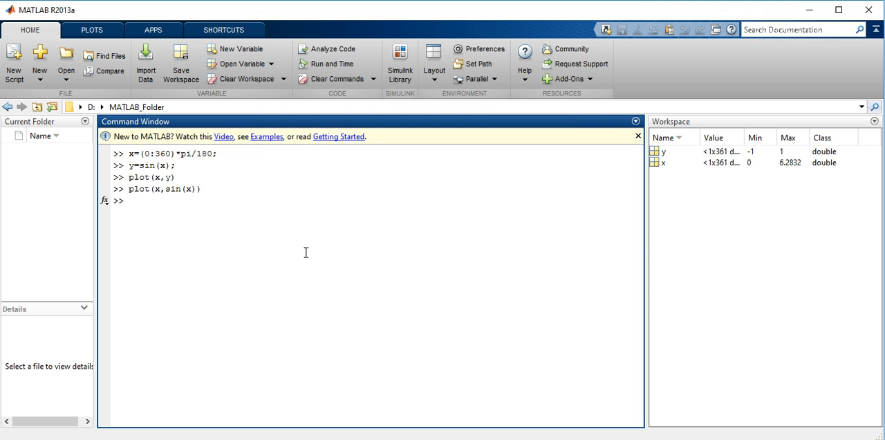
# Run plot(x,cos(x)) to draw the cosine curve, then return to the Command Window
pyautogui.write('plot(x,s(x))')
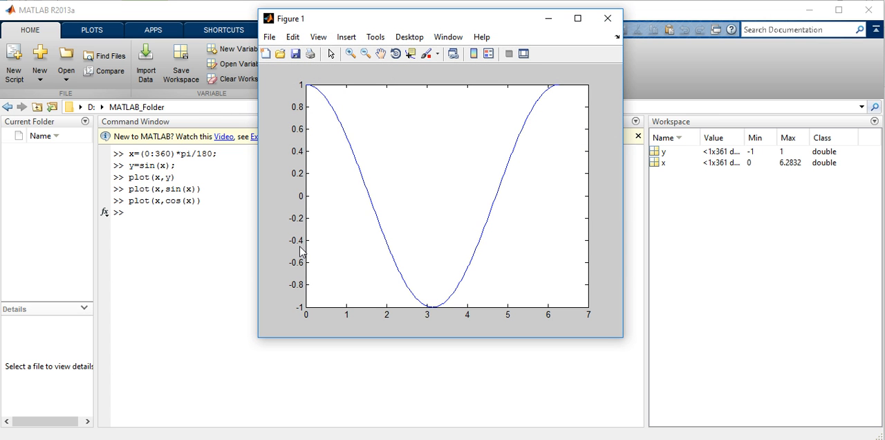
pyautogui.moveTo(478, 280)
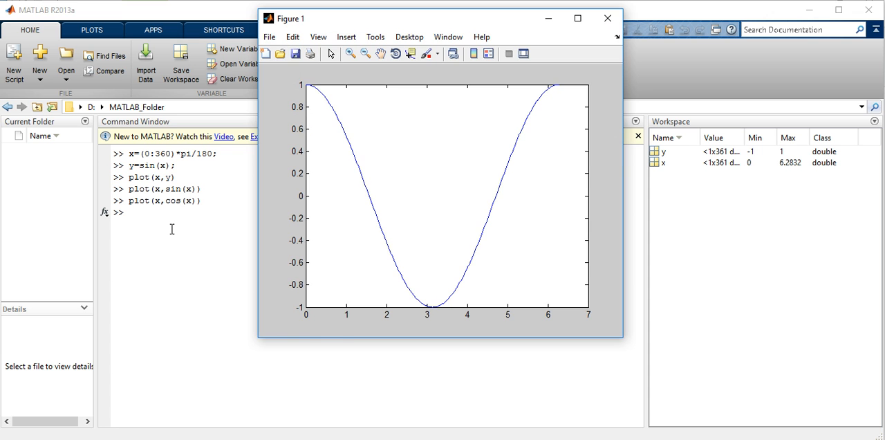
pyautogui.click(607, 18)
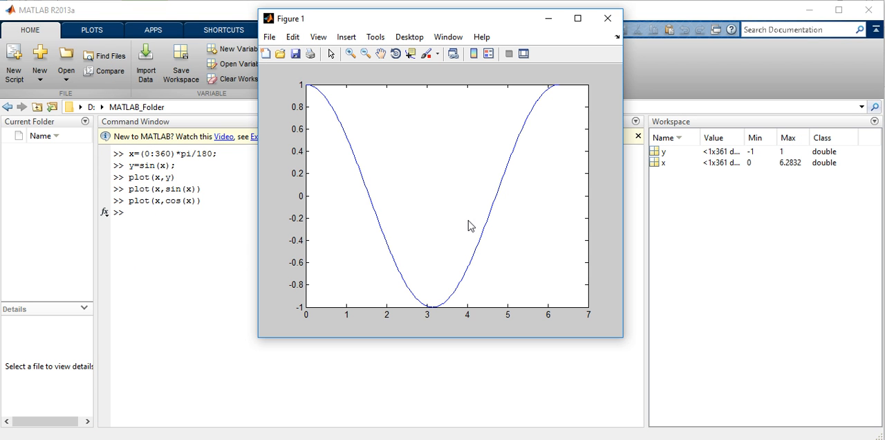
pyautogui.click(607, 18)
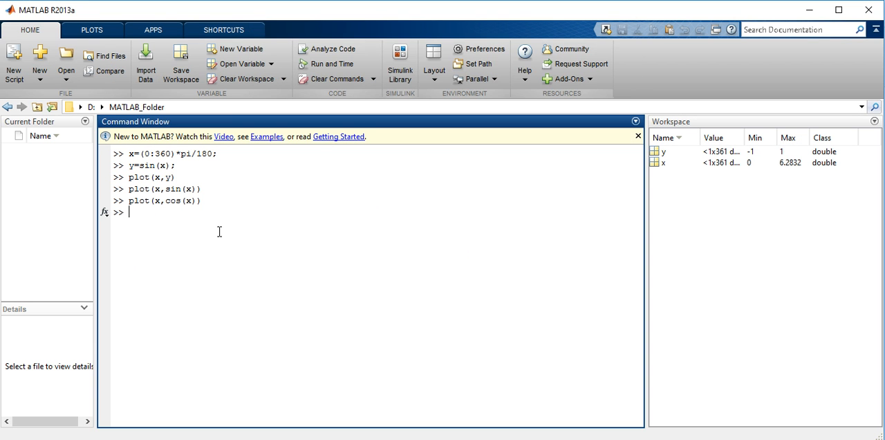
# Close the figure, redraw the sine with plot(x,sin(x)), and turn hold on
pyautogui.write('close')
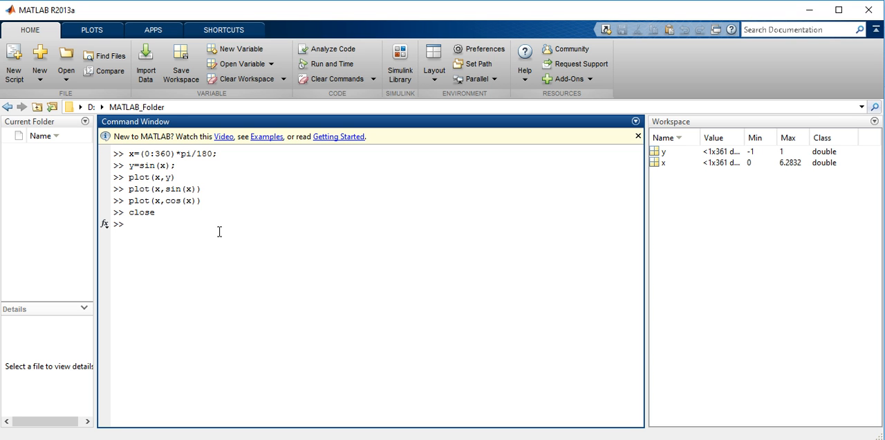
pyautogui.write('plot(x,sin(x))')
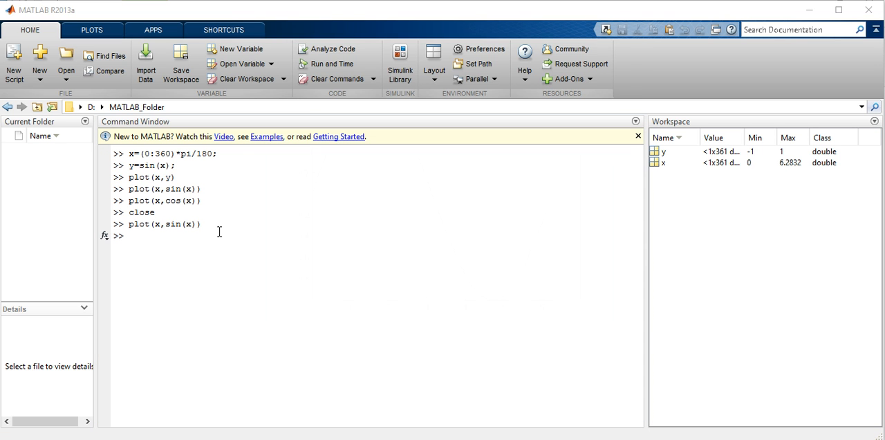
pyautogui.press('Return')
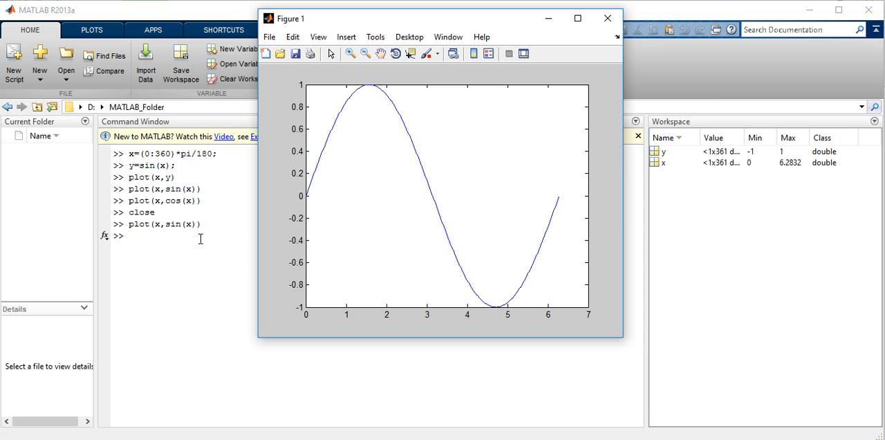
pyautogui.write('hold on')
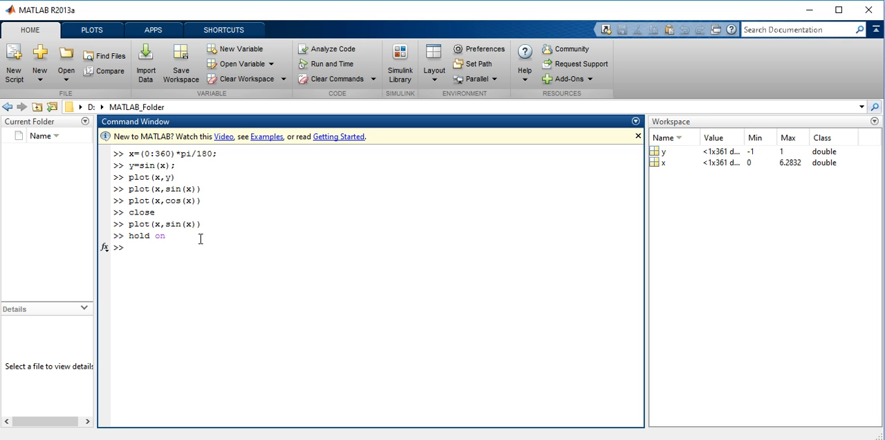
# Run plot(x,cos(x)) so the cosine curve overlays the held sine figure
pyautogui.write('p')
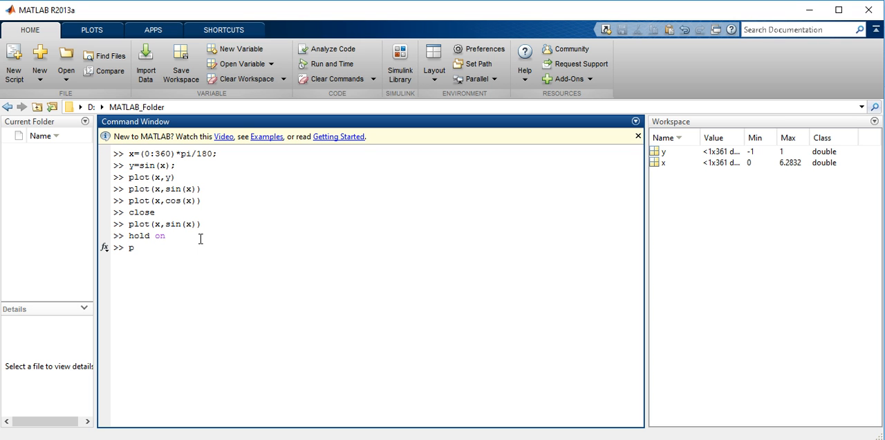
pyautogui.write('lot(x,sin(x))')
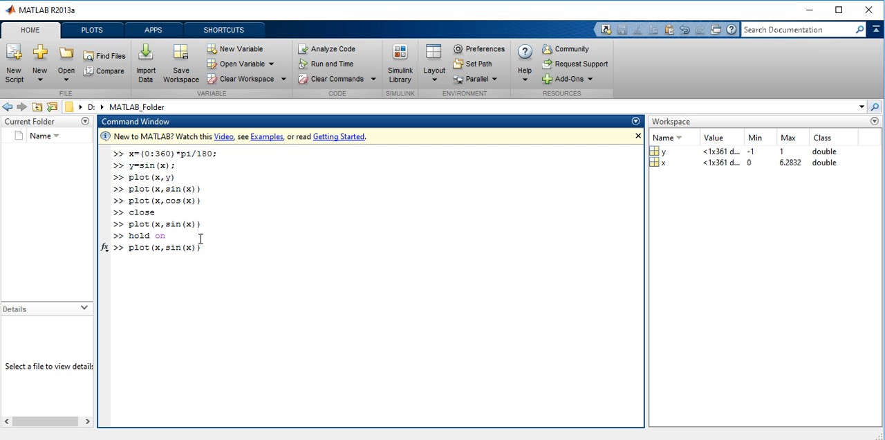
pyautogui.press('Backspace')
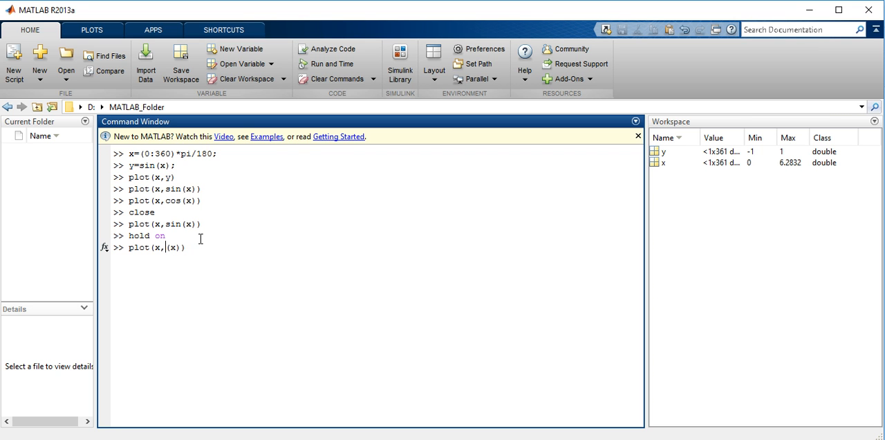
pyautogui.write('cos(x)')
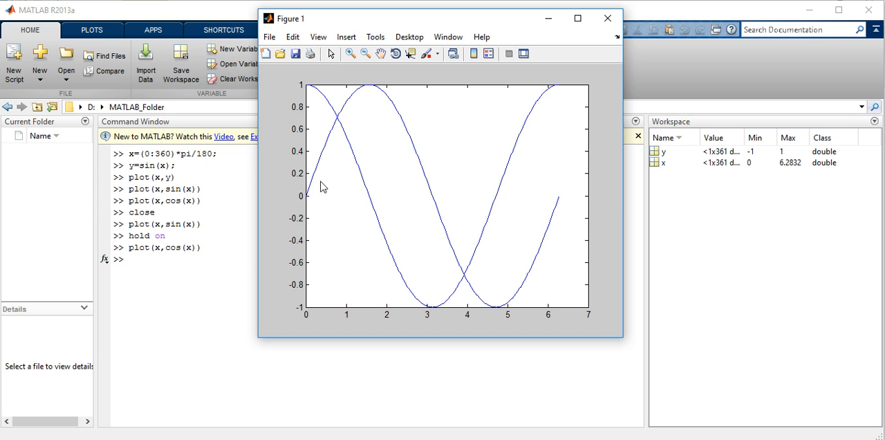
pyautogui.moveTo(357, 161)
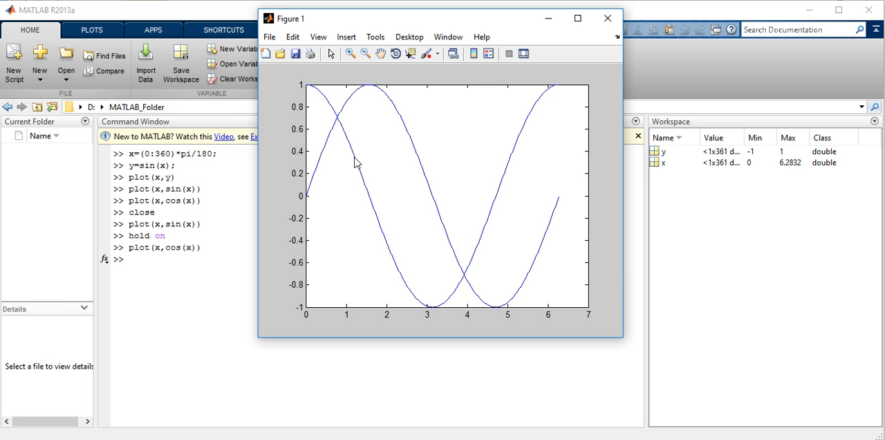
pyautogui.moveTo(276, 187)
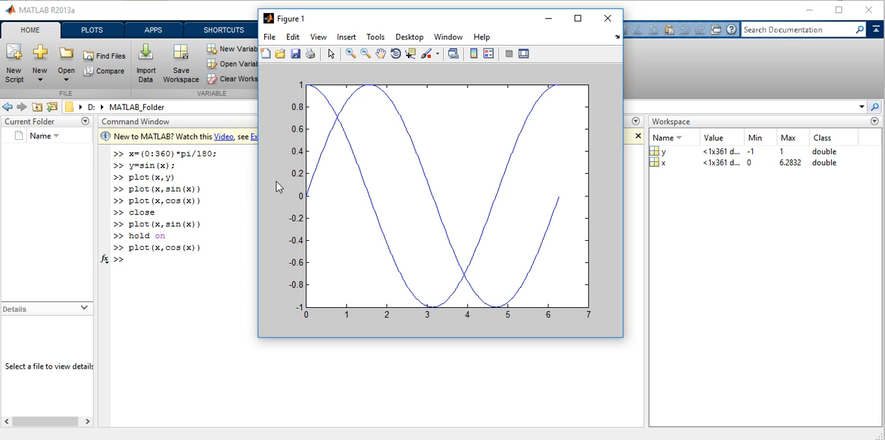
pyautogui.moveTo(537, 150)
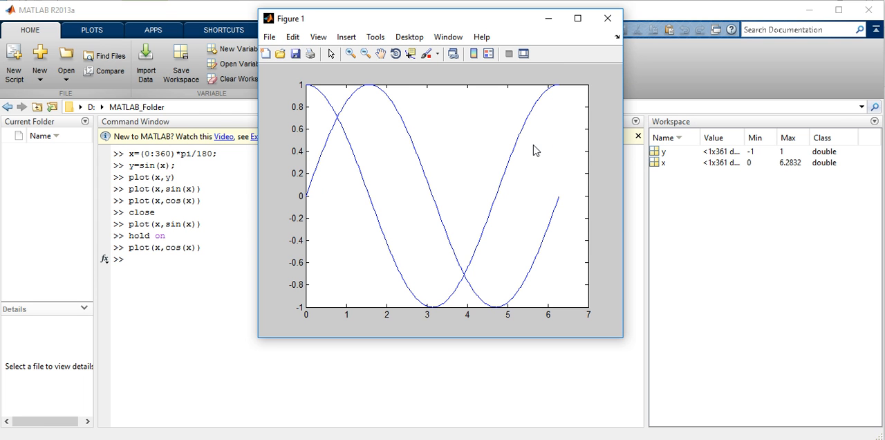
pyautogui.moveTo(283, 141)
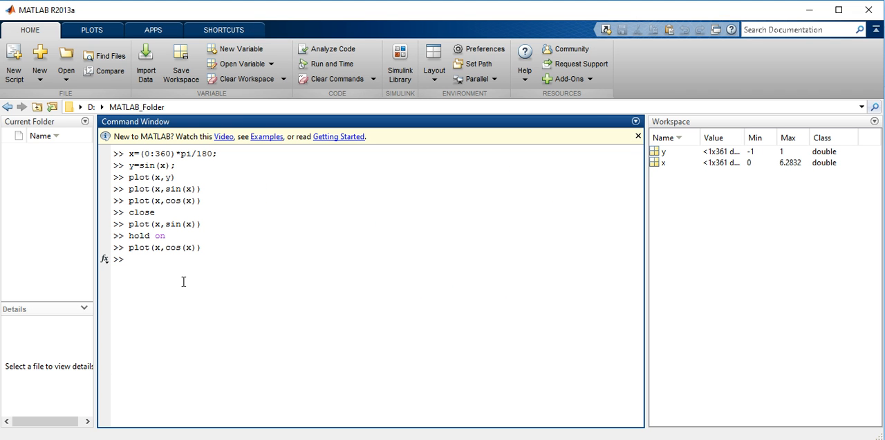
# Enter hold off to release the sine and cosine overlay figure
pyautogui.write('hold on')
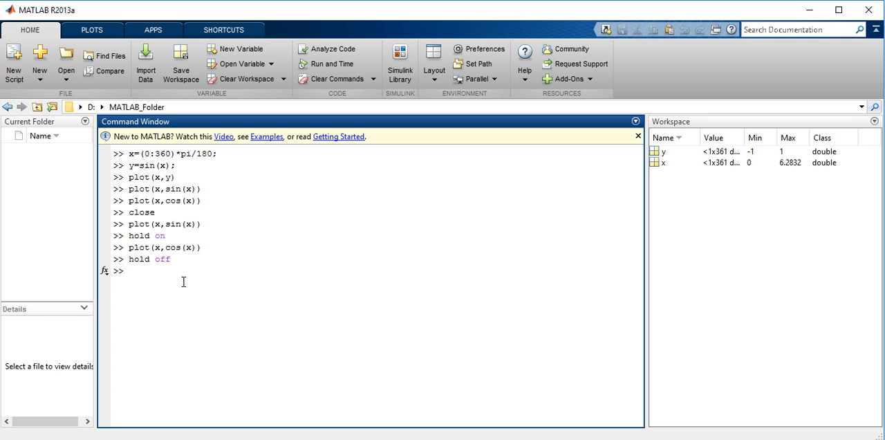
# Define t=0:360 and a=sind(t) as a degree-based sine
pyautogui.write('t')
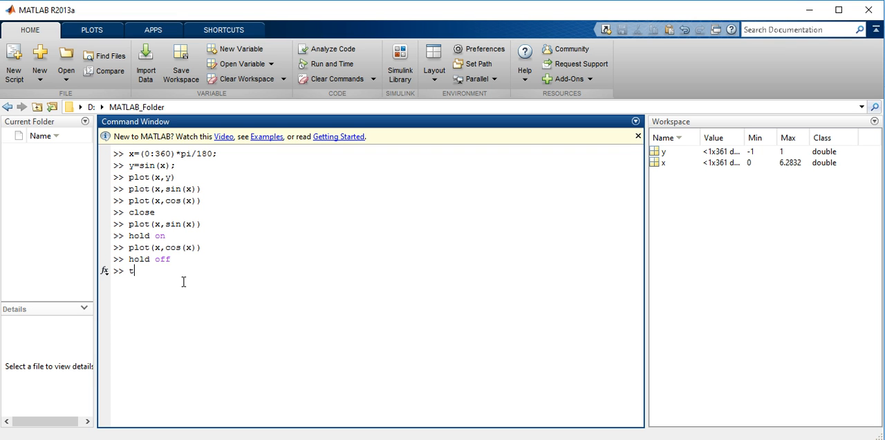
pyautogui.write('=0:')
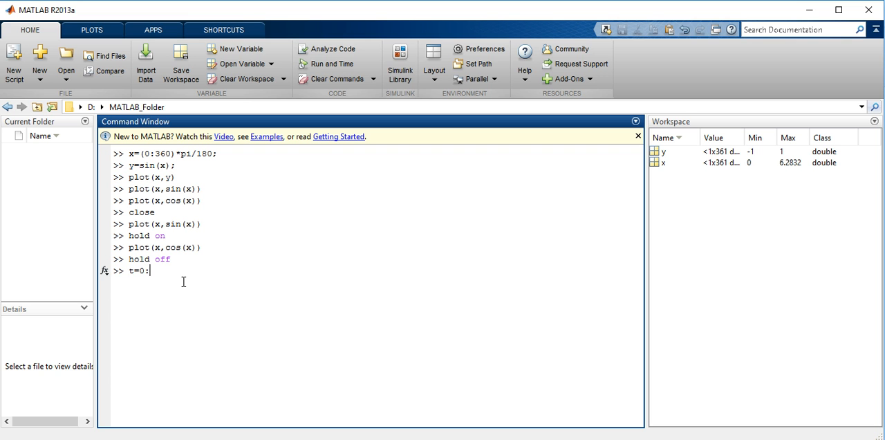
pyautogui.write('360;')
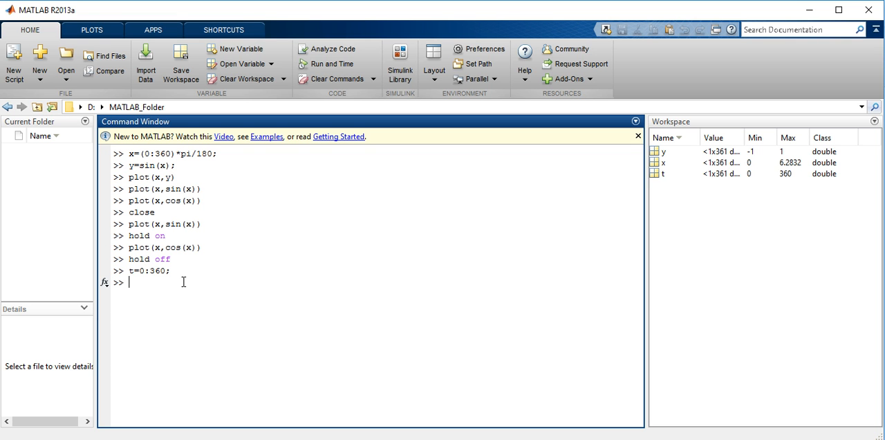
pyautogui.write('a')
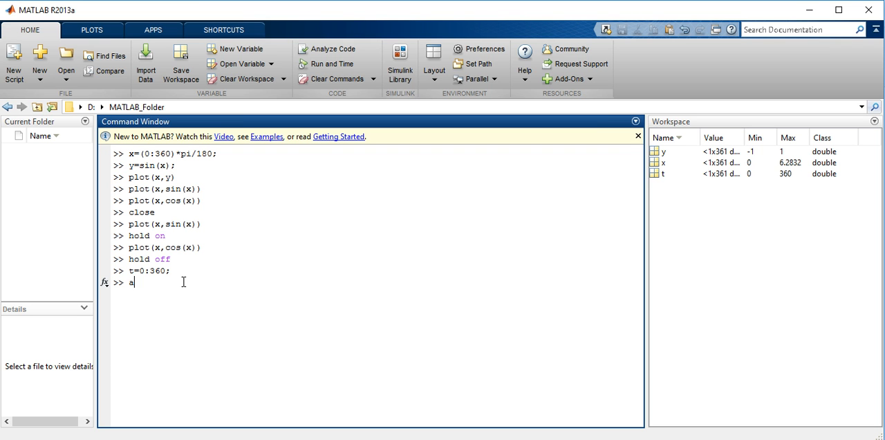
pyautogui.write('=sind(')
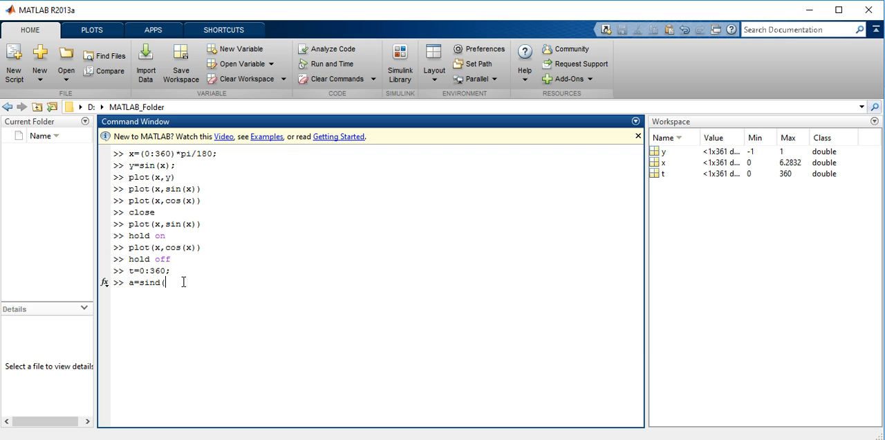
pyautogui.write('(')
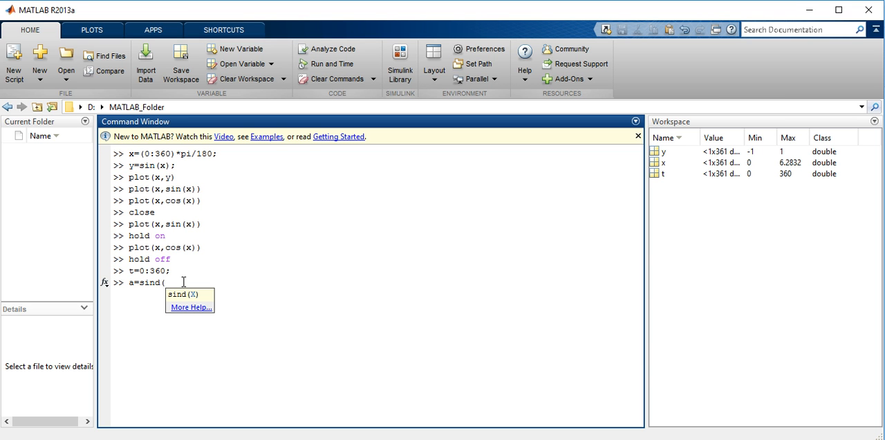
pyautogui.write('t);')
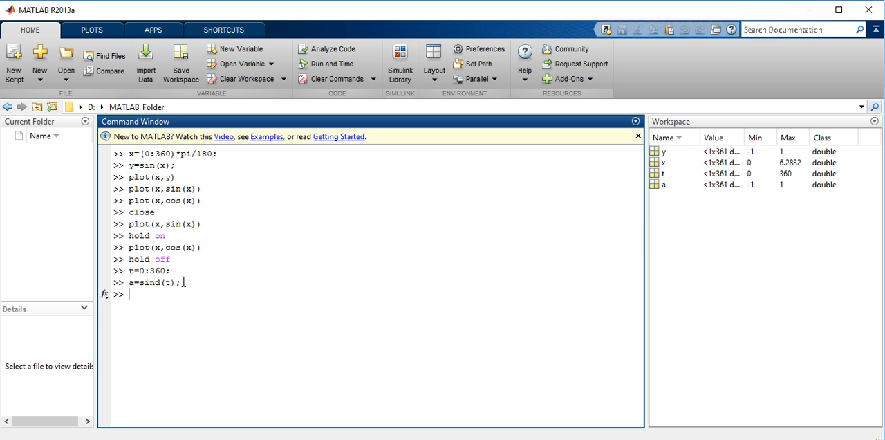
# Plot the degree-based sine of t over 0–360, then close the figure
pyautogui.write('plo')
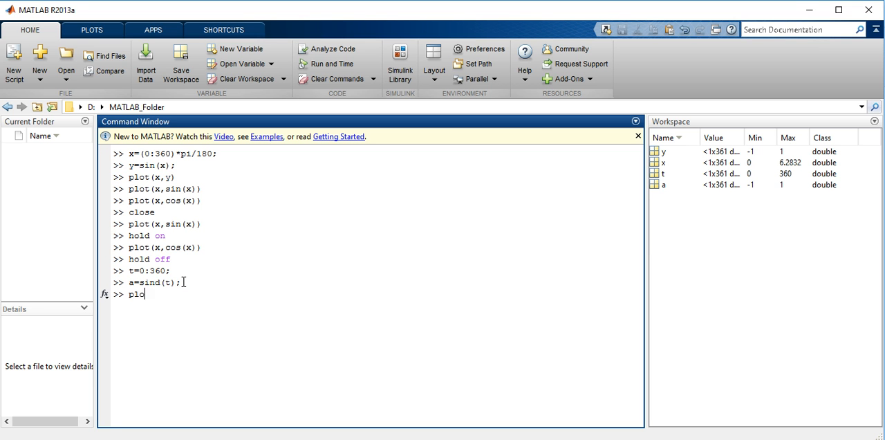
pyautogui.write('(')
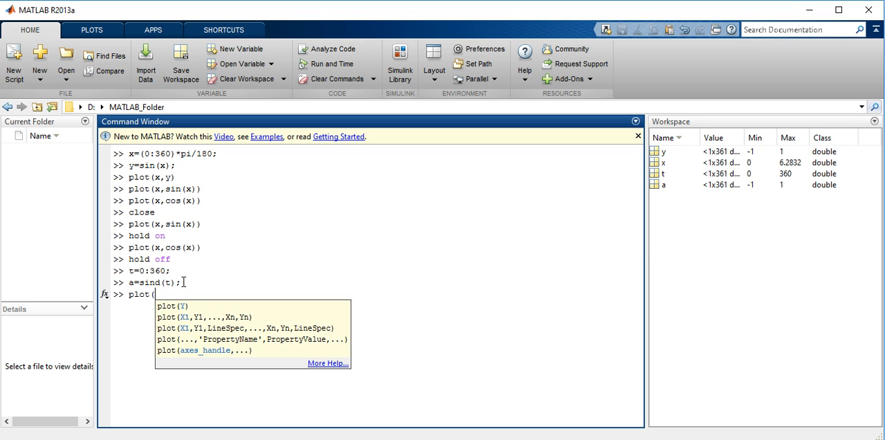
pyautogui.write('t,si')
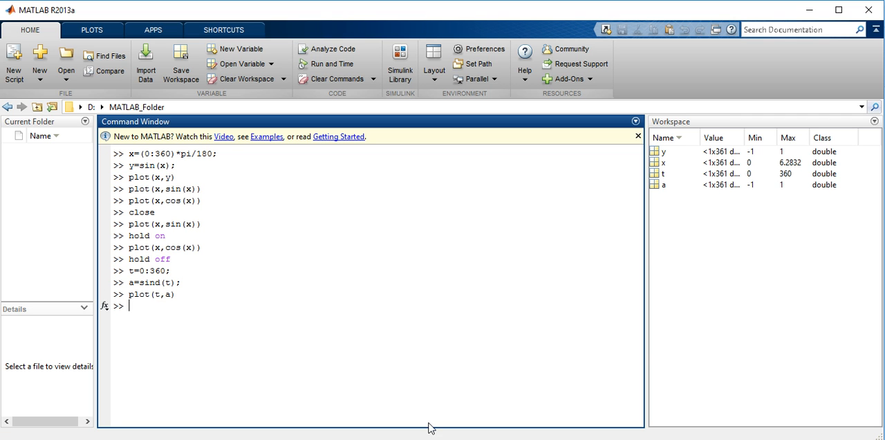
pyautogui.press('enter')
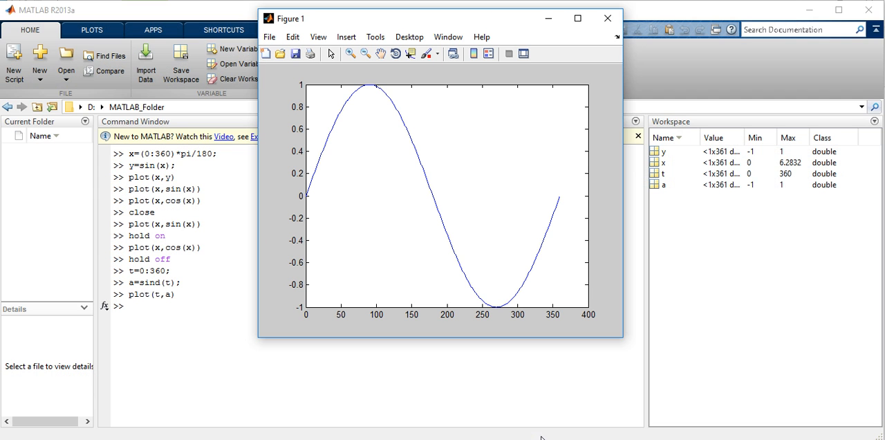
pyautogui.moveTo(607, 18)
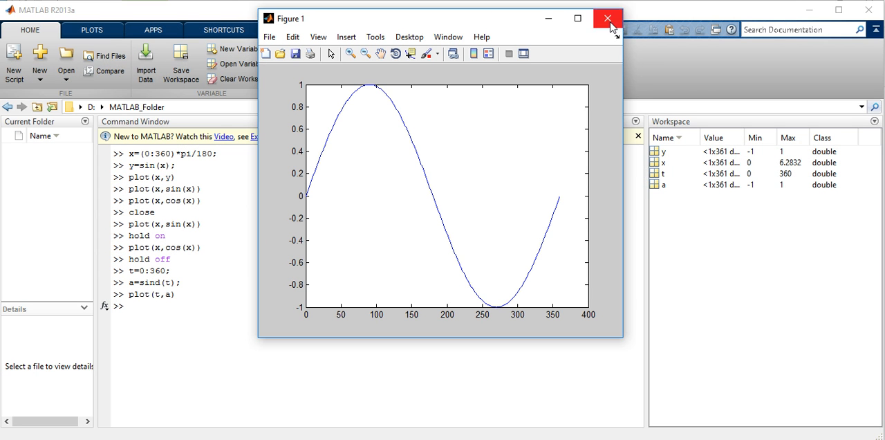
pyautogui.click(607, 18)
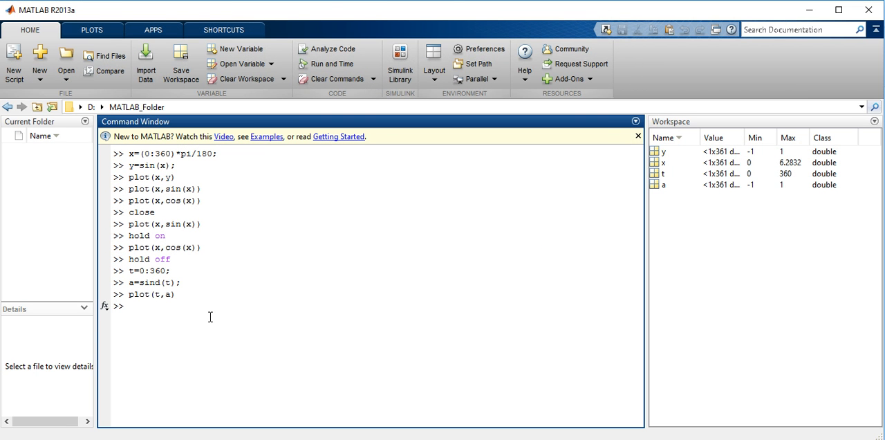
# Run plot(t,cos(t)), drawing a rapidly oscillating curve since cos treats degrees as radians
pyautogui.write('plot')
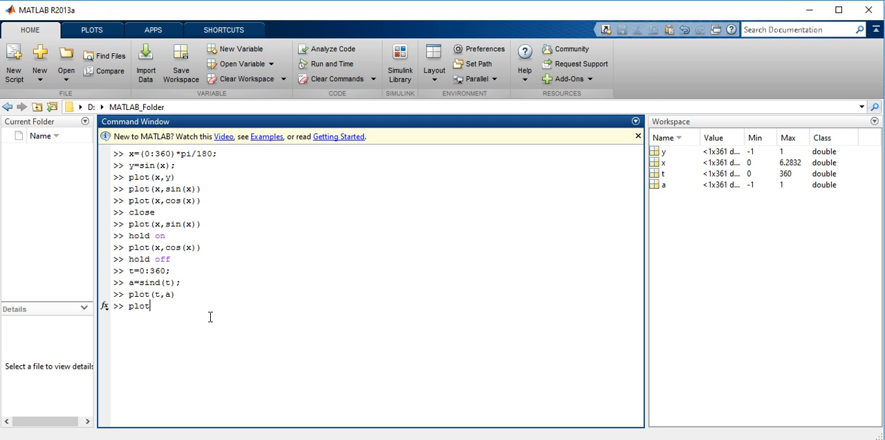
pyautogui.write('(t,cos')
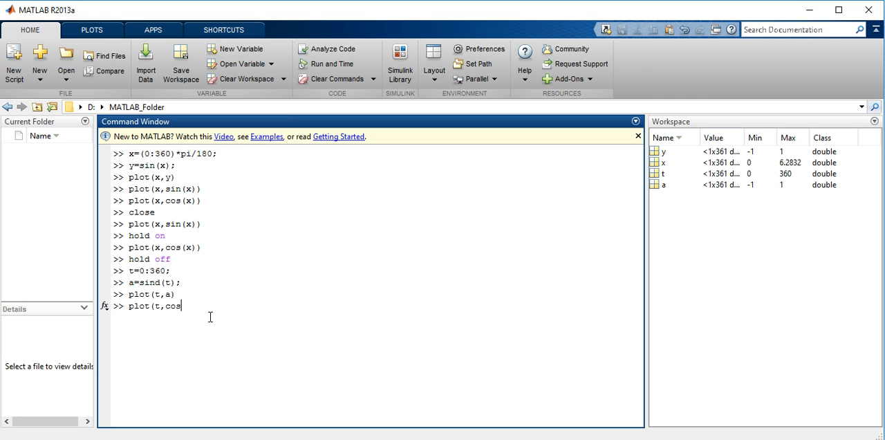
pyautogui.write('(t)')
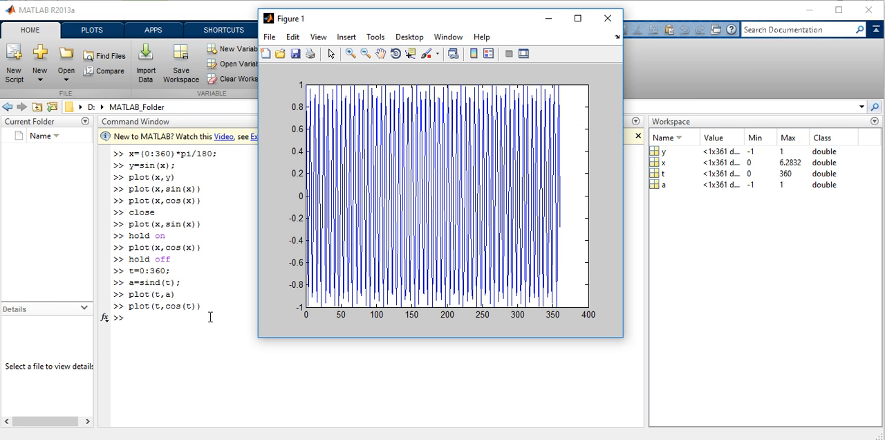
pyautogui.moveTo(484, 185)
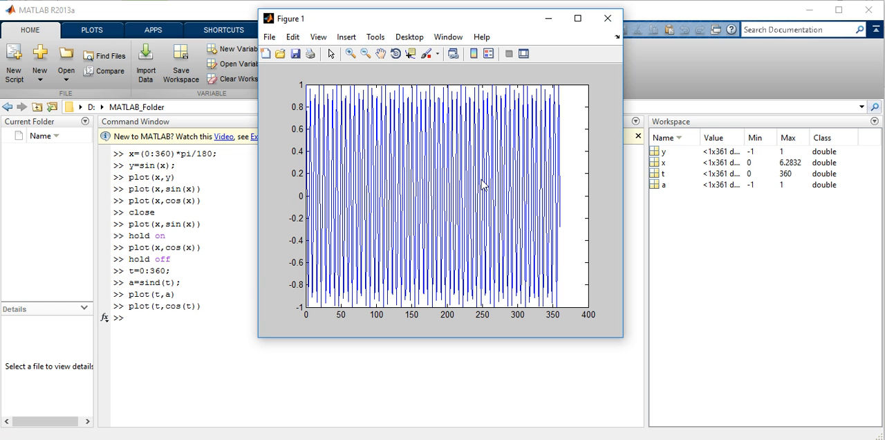
pyautogui.moveTo(474, 25)
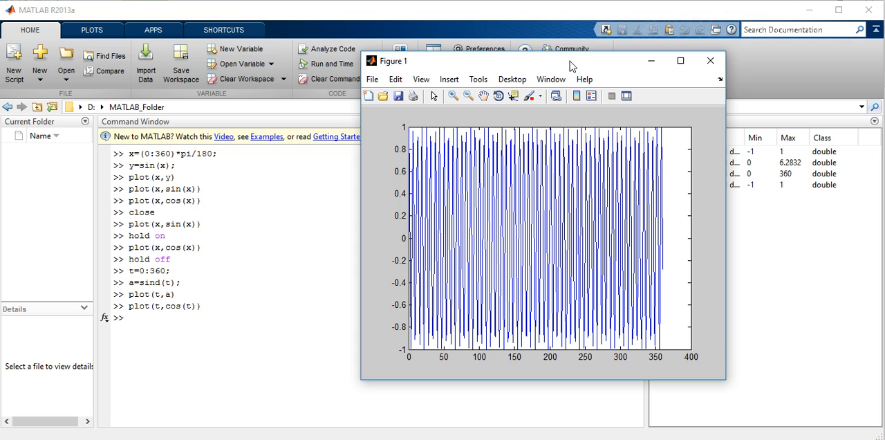
# Maximize the dense cos(t) figure to inspect it, then close it
pyautogui.click(680, 60)
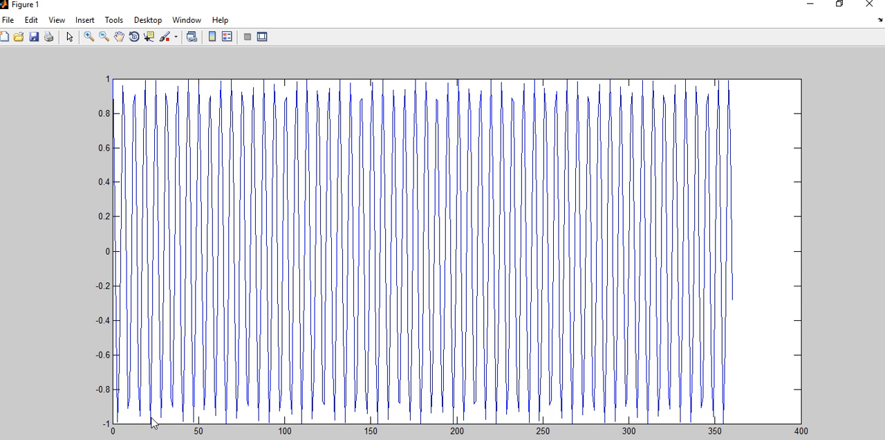
pyautogui.moveTo(462, 429)
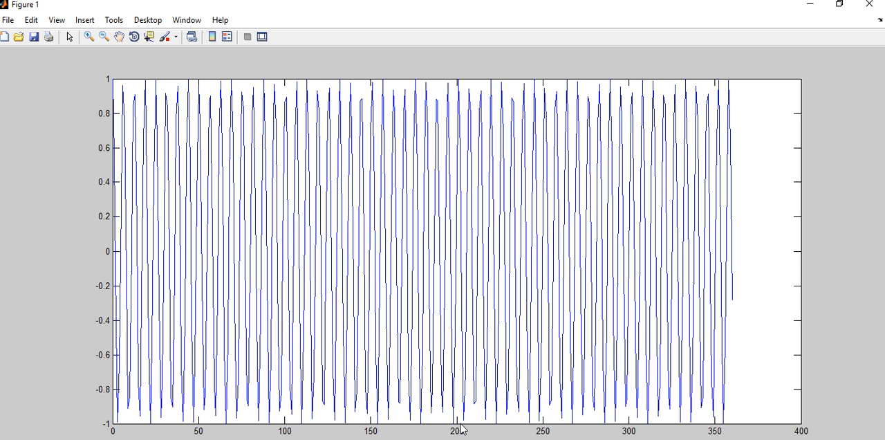
pyautogui.moveTo(746, 435)
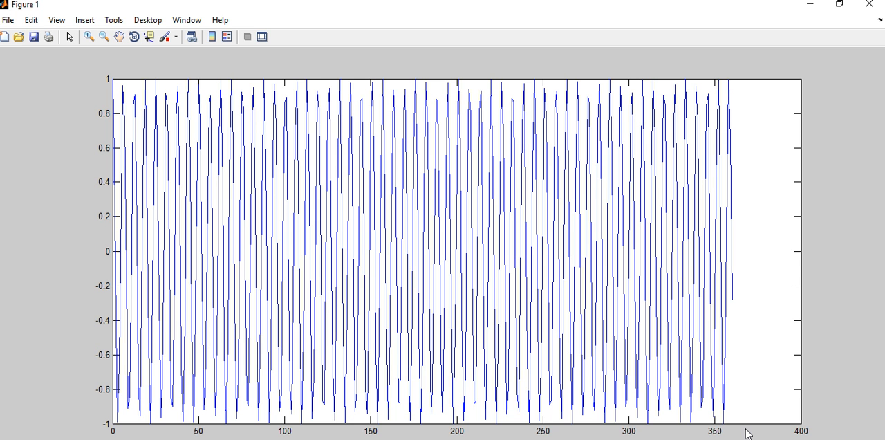
pyautogui.moveTo(514, 342)
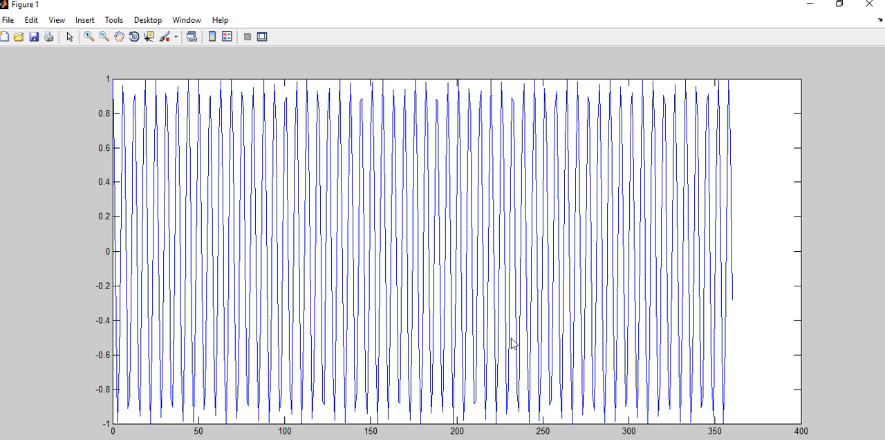
pyautogui.moveTo(733, 102)
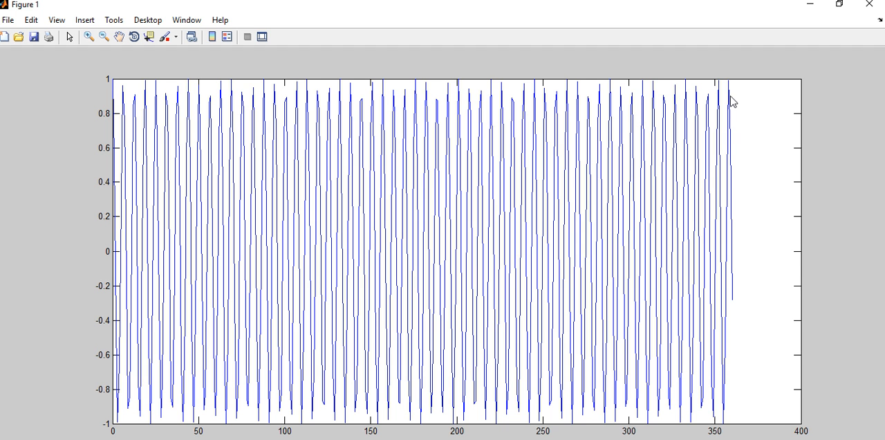
pyautogui.moveTo(723, 421)
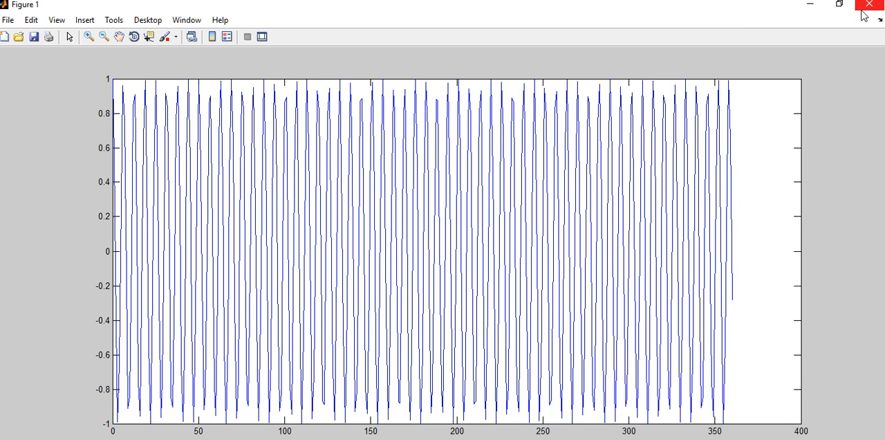
pyautogui.click(868, 4)
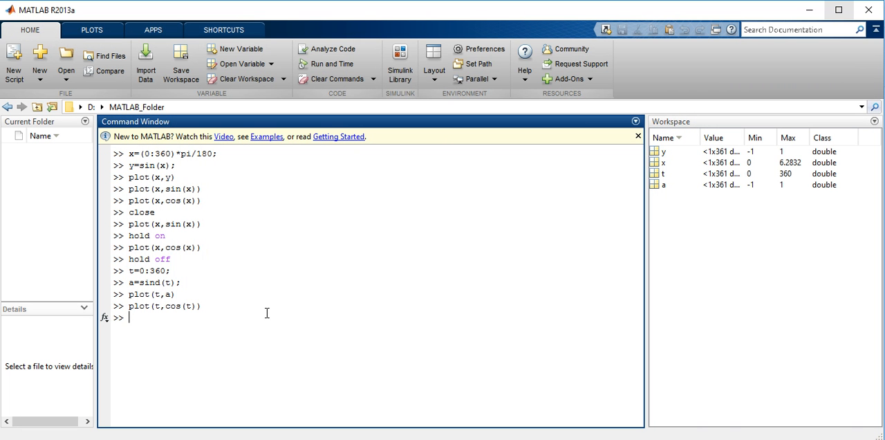
# Plot cosd(t) against t, giving one smooth cosine cycle over 0–360 degrees
pyautogui.write('plot(t,cos(t))')
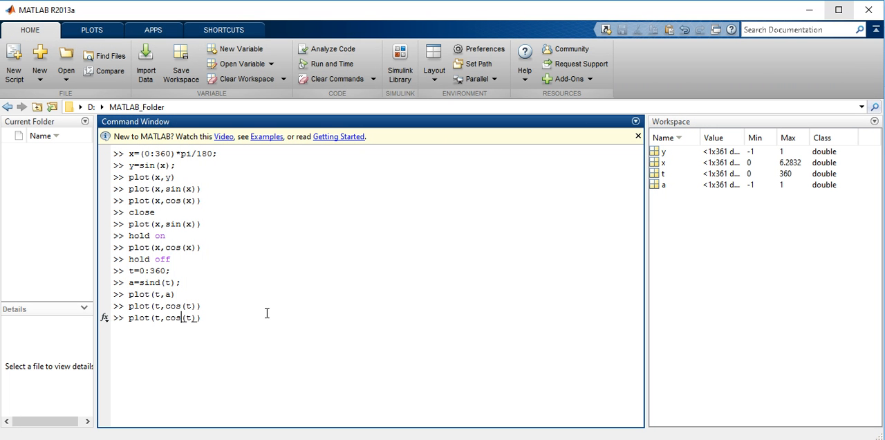
pyautogui.write('d)')
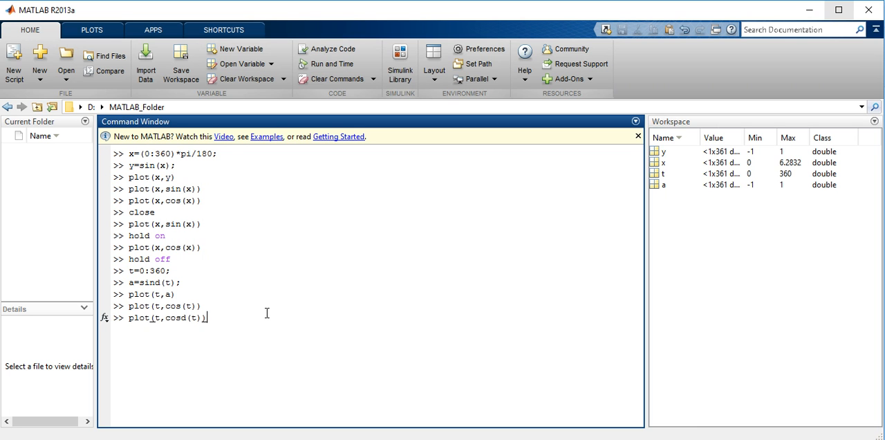
pyautogui.press('enter')
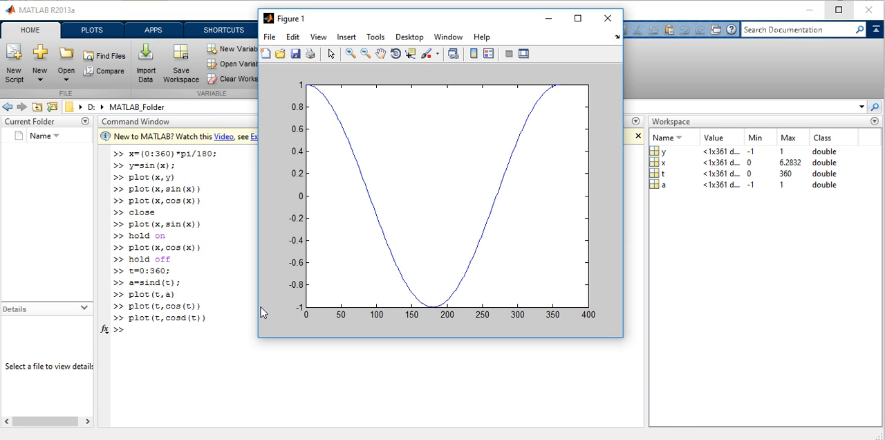
pyautogui.moveTo(449, 293)
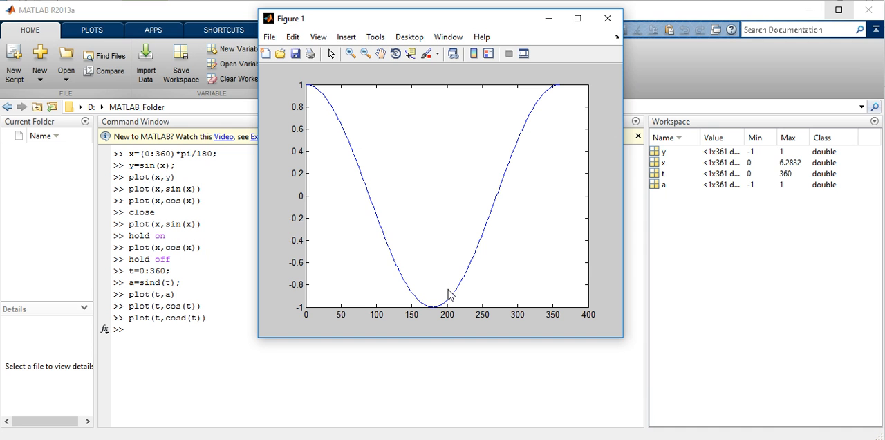
pyautogui.moveTo(310, 200)
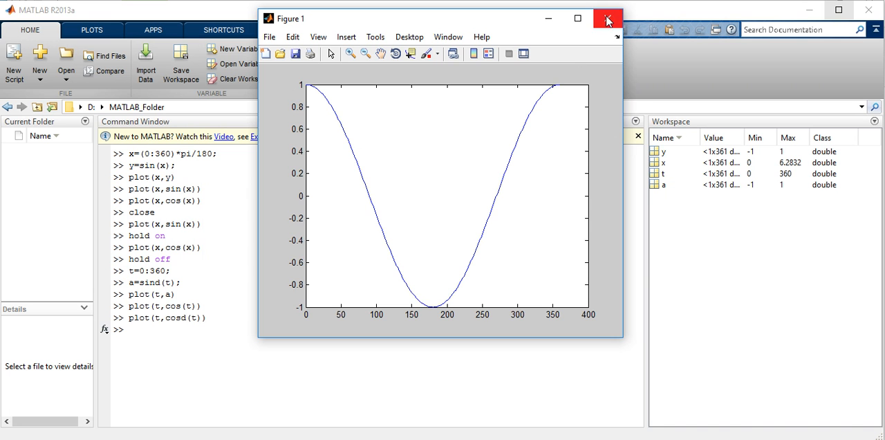
# Close the cosd(t) figure, leaving the Command Window at an empty prompt
pyautogui.click(606, 18)
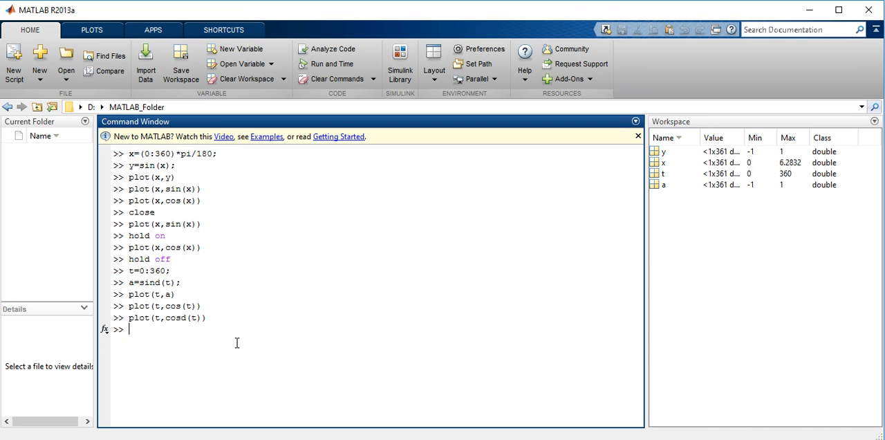